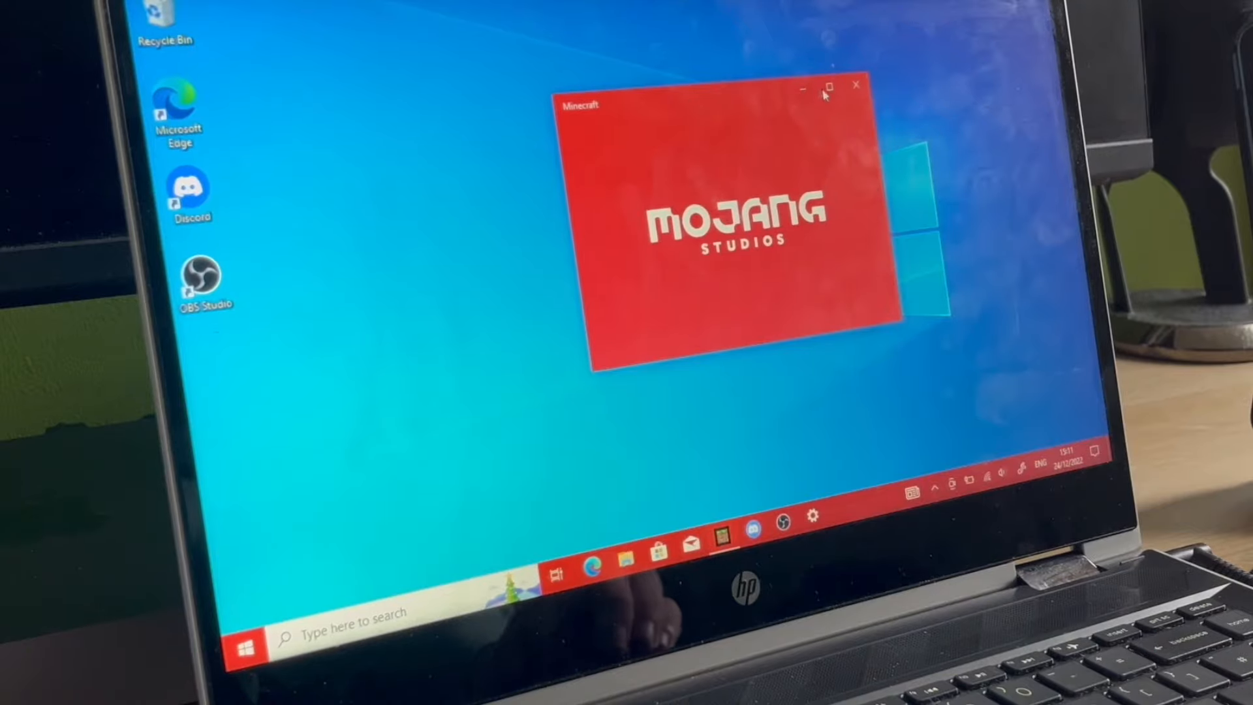
Maximize the loading Minecraft window, then open the Windows Start menu
click(828, 86)
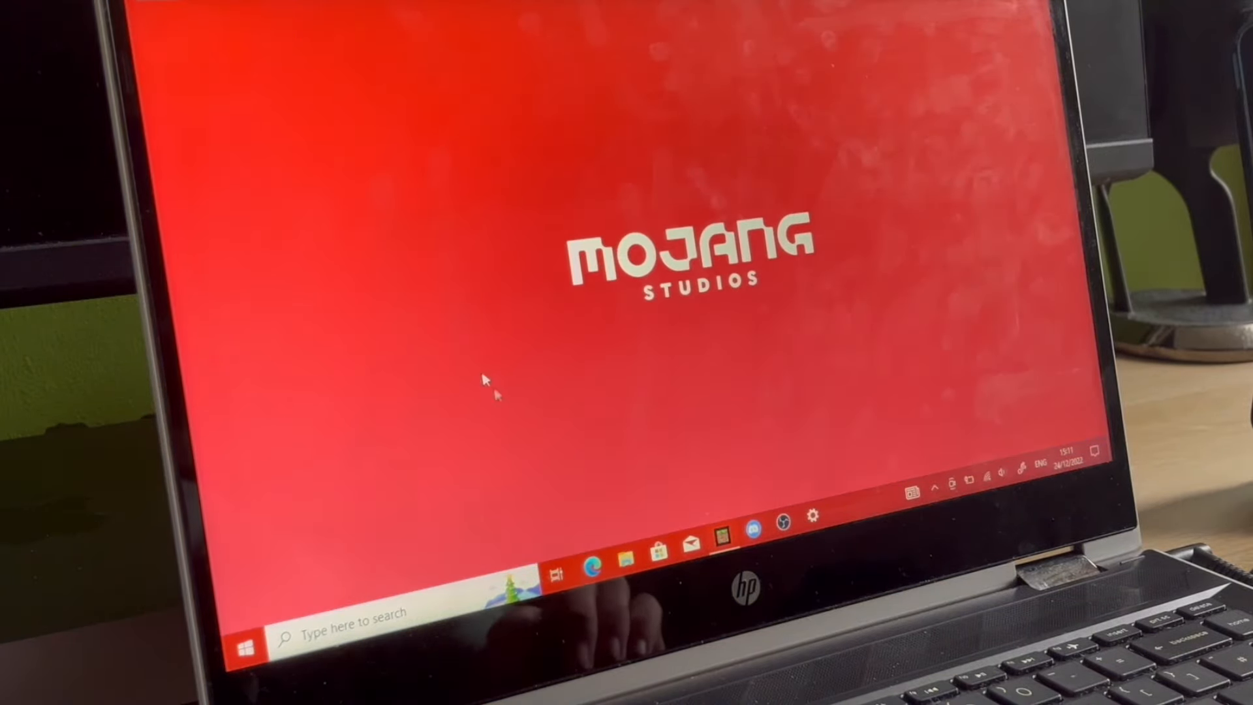
click(247, 653)
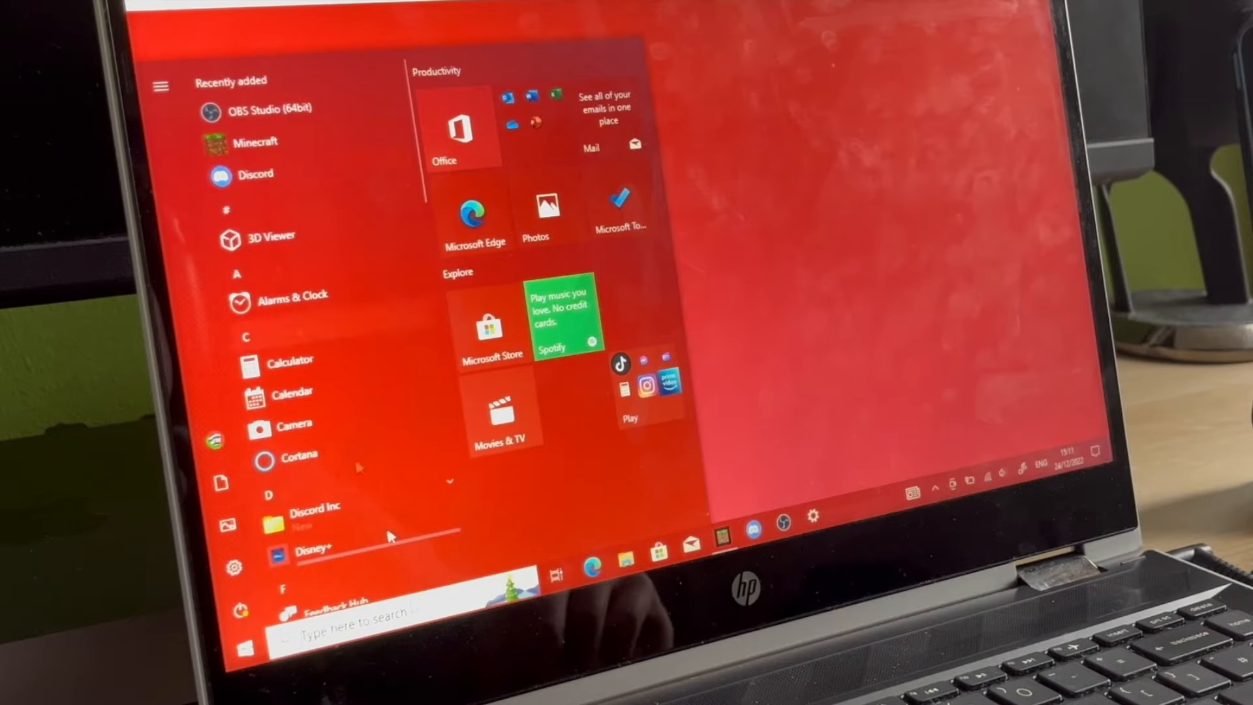
Scroll down through the Start menu's list of installed apps
scroll(down, 3)
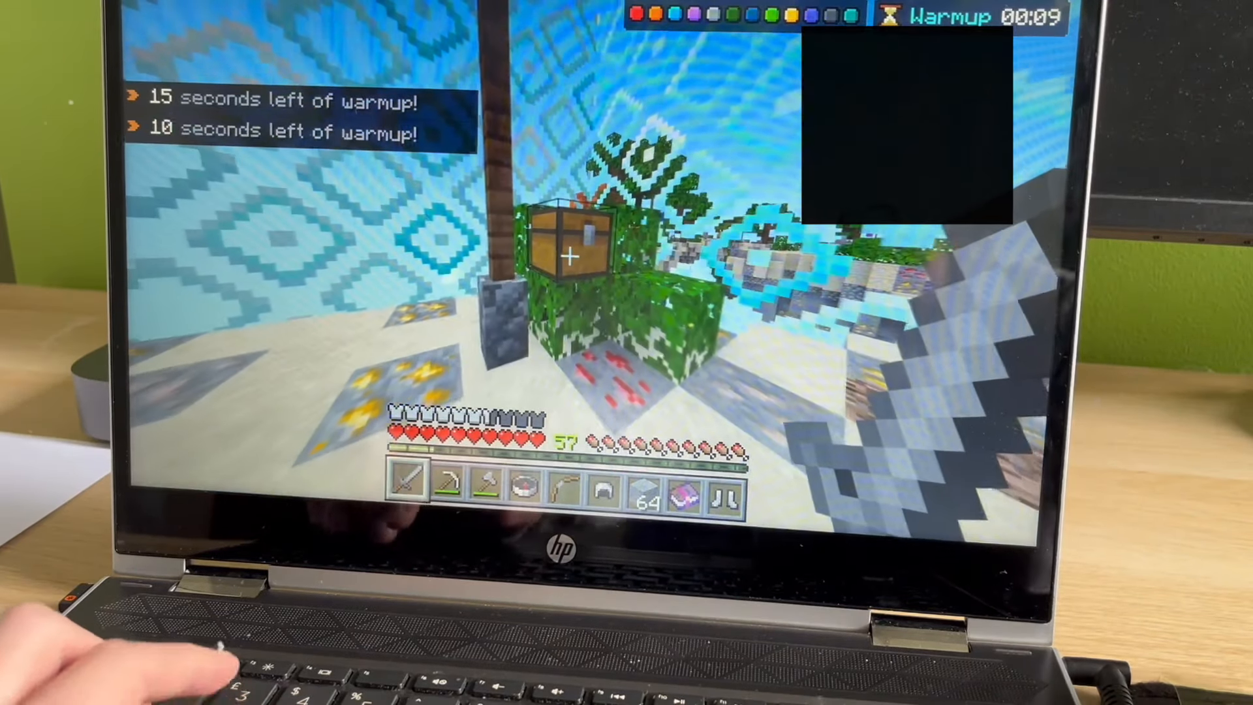
Check the inventory, equip the diamond sword and fight, then teleport to a surviving player to spectate
key(e)
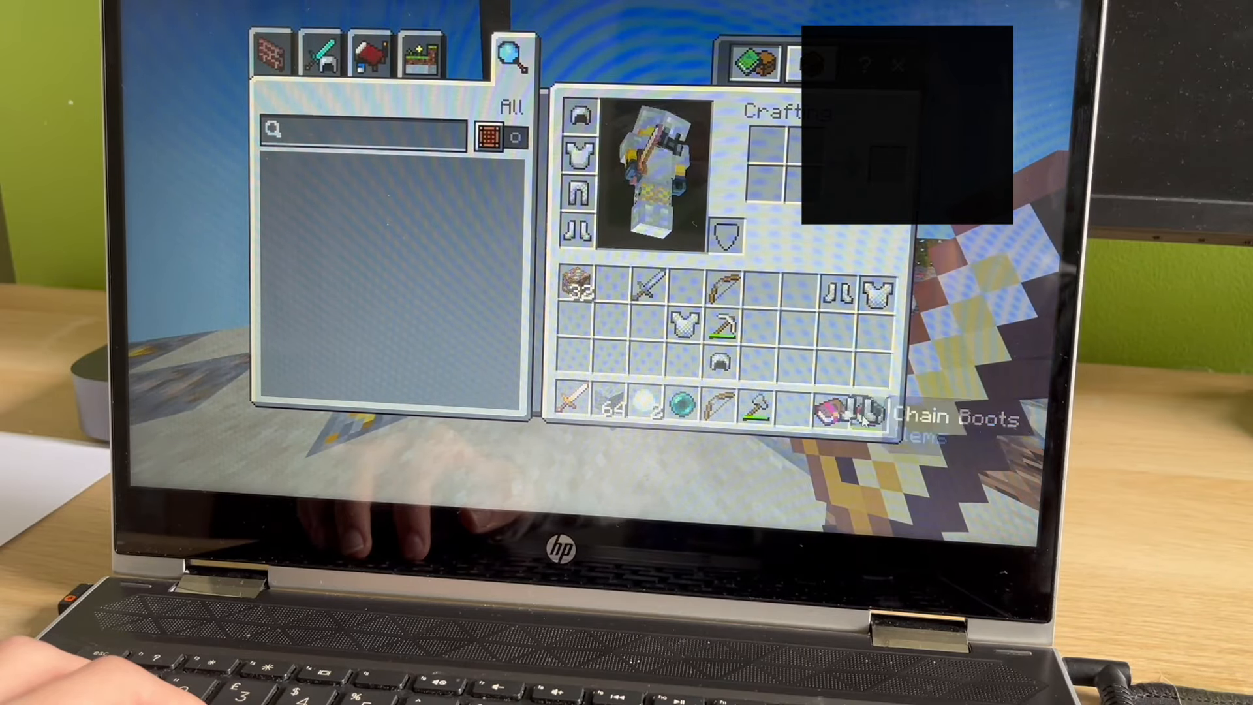
key(Escape)
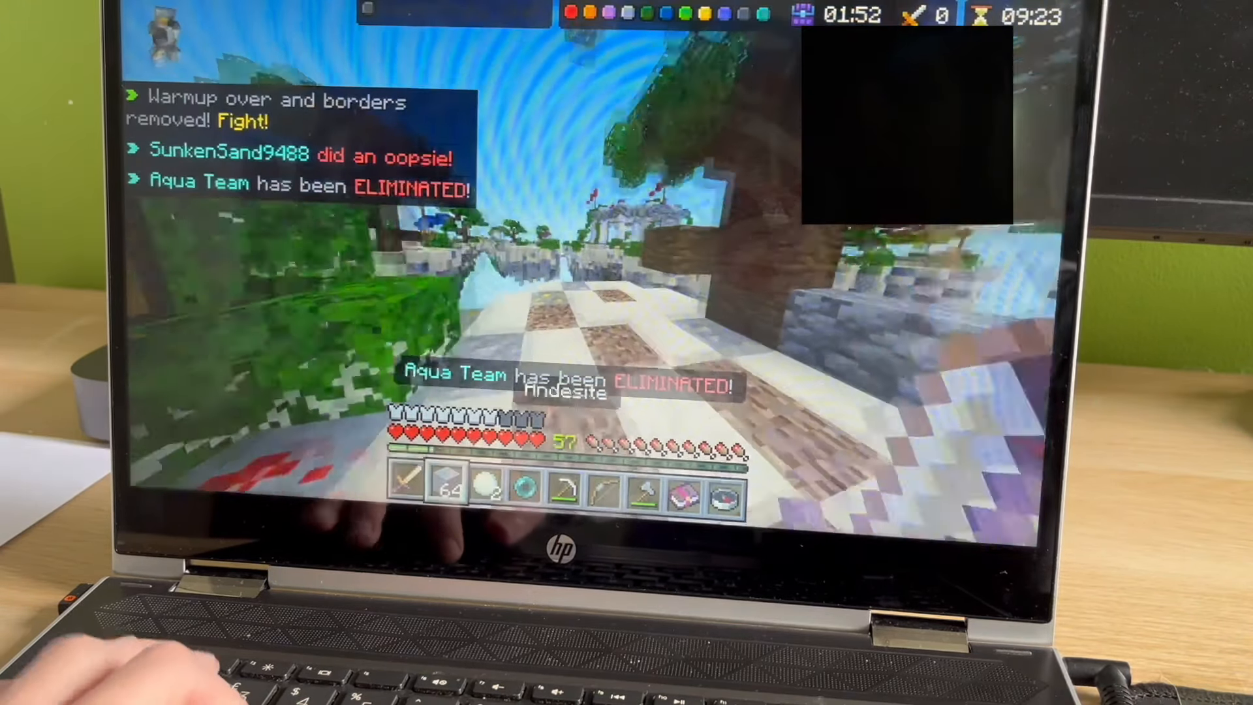
key(e)
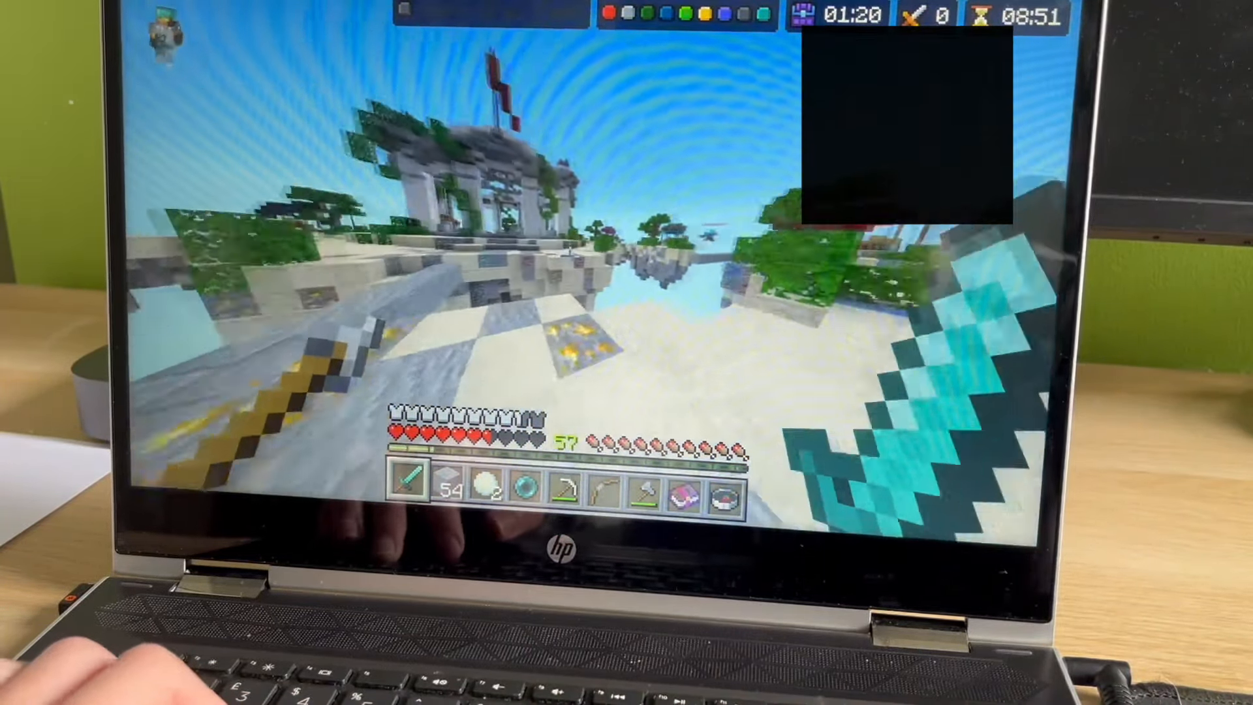
key(e)
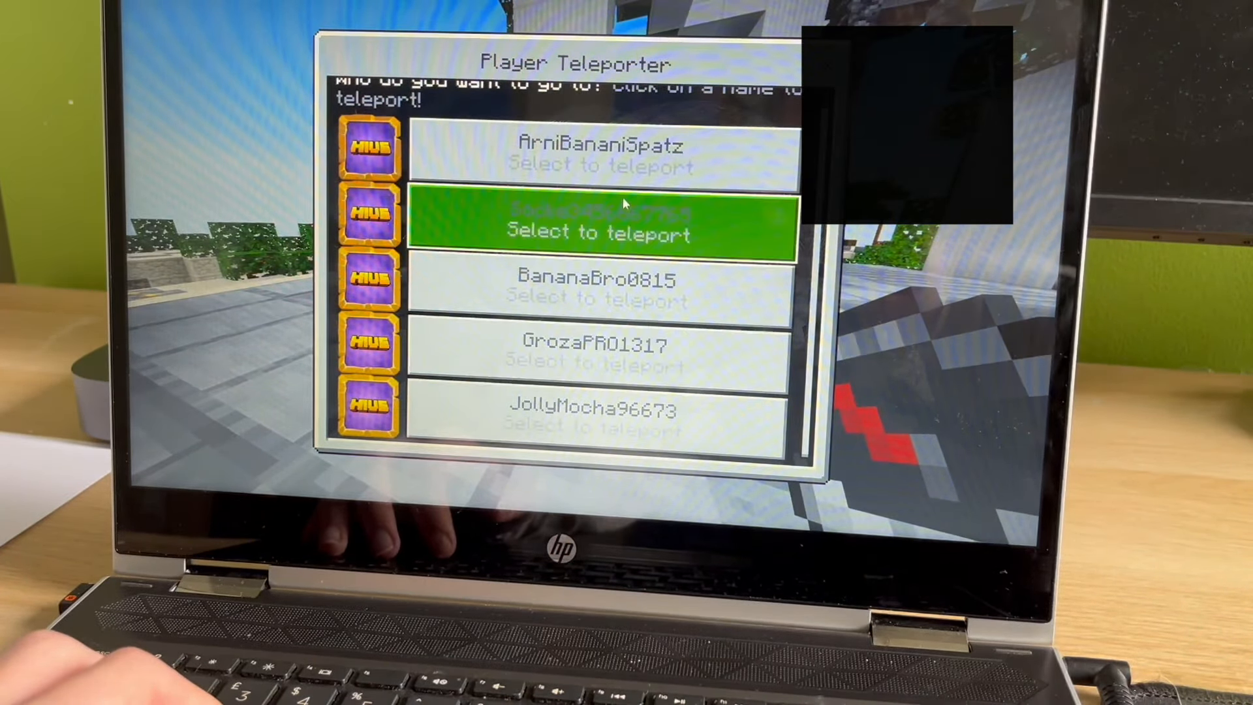
click(603, 222)
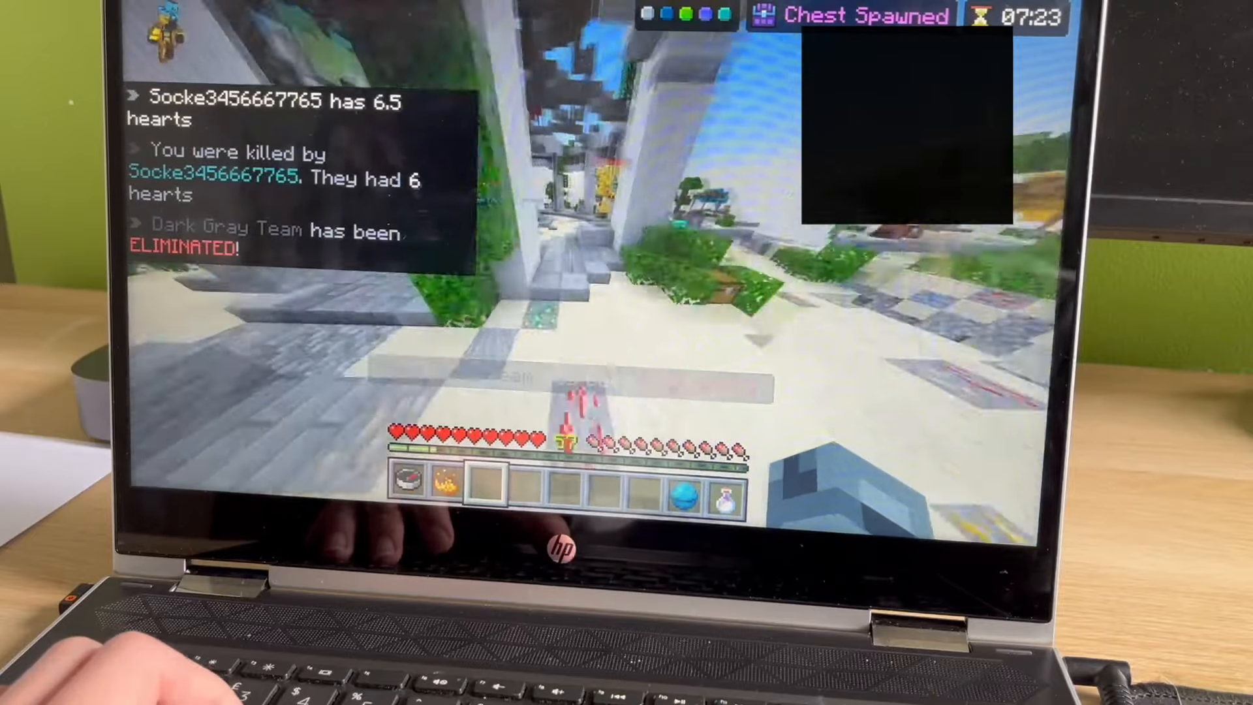